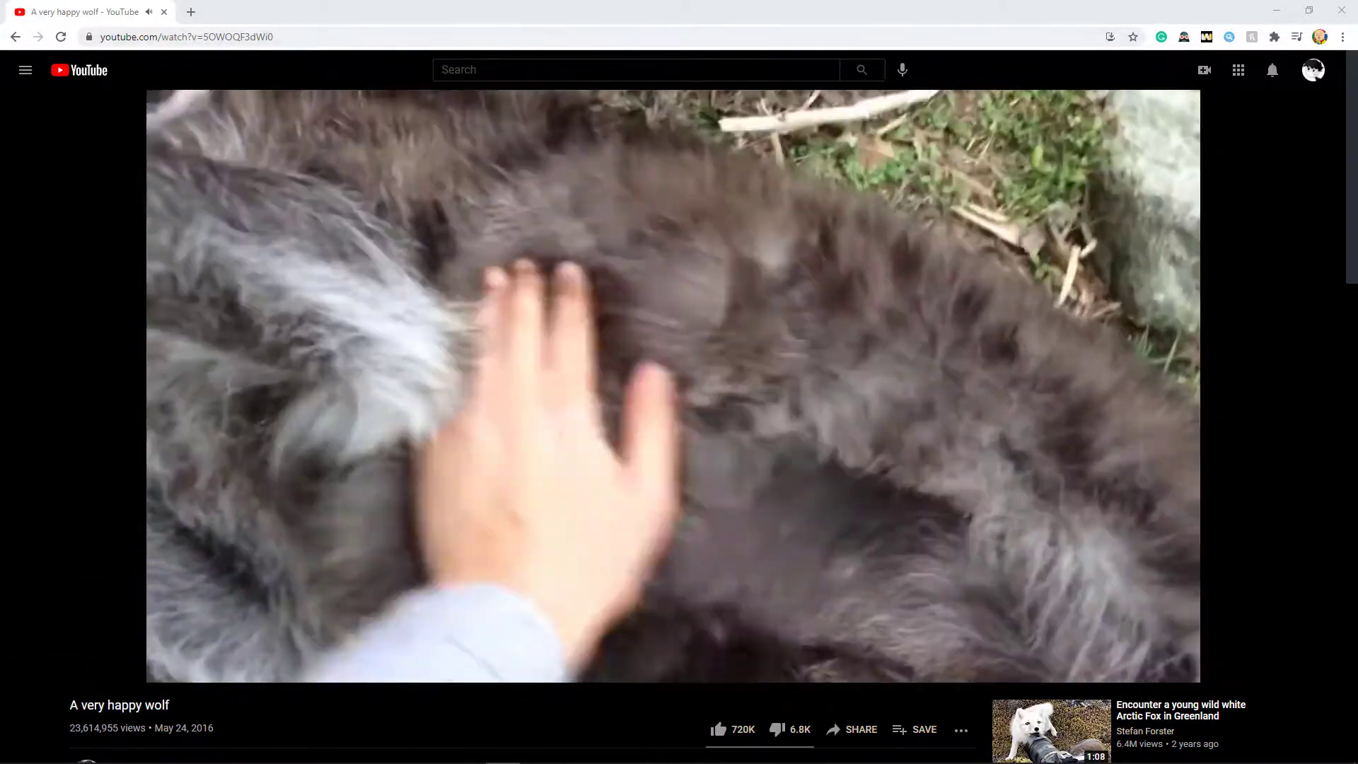
Search YouTube for 'Royalty free trailer music' from the wolf video page
{"action": "type", "text": "R"}
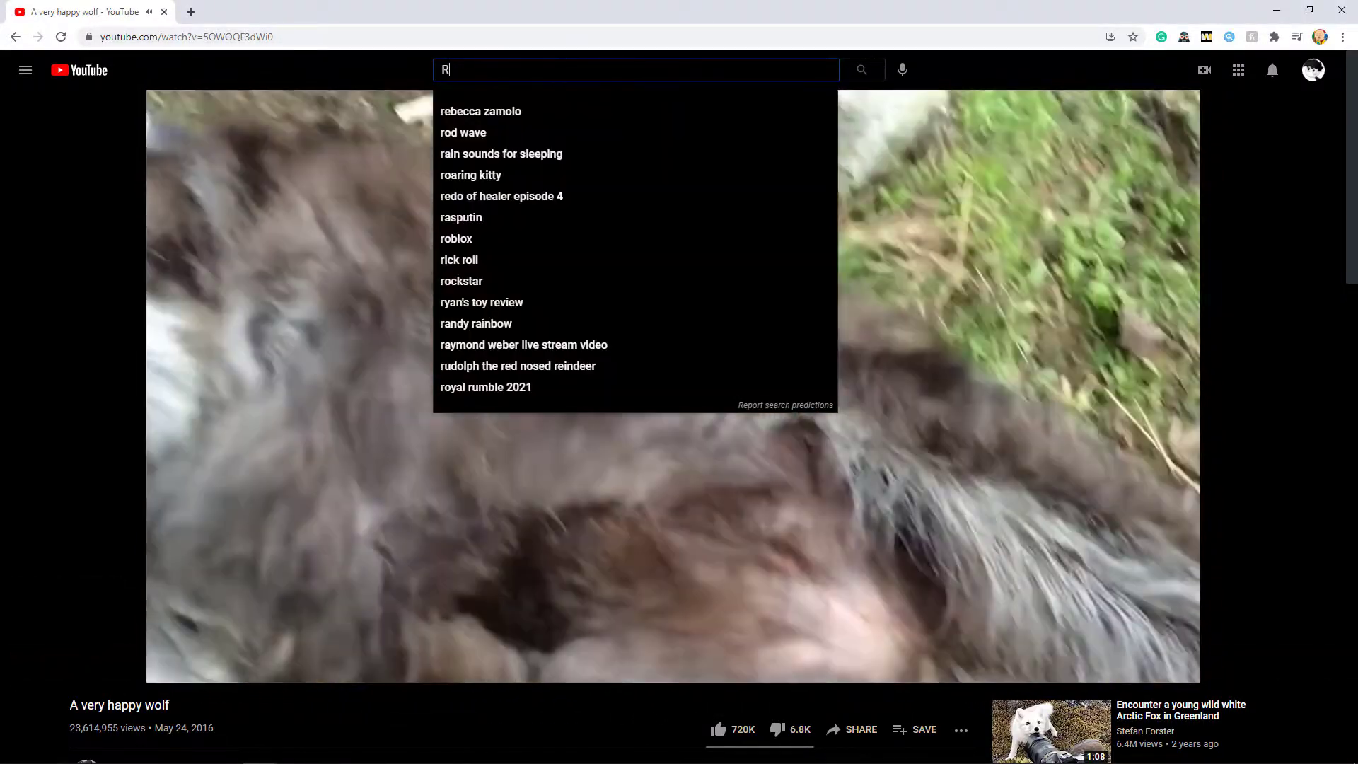
{"action": "type", "text": "oyalty fresee tyrelr music"}
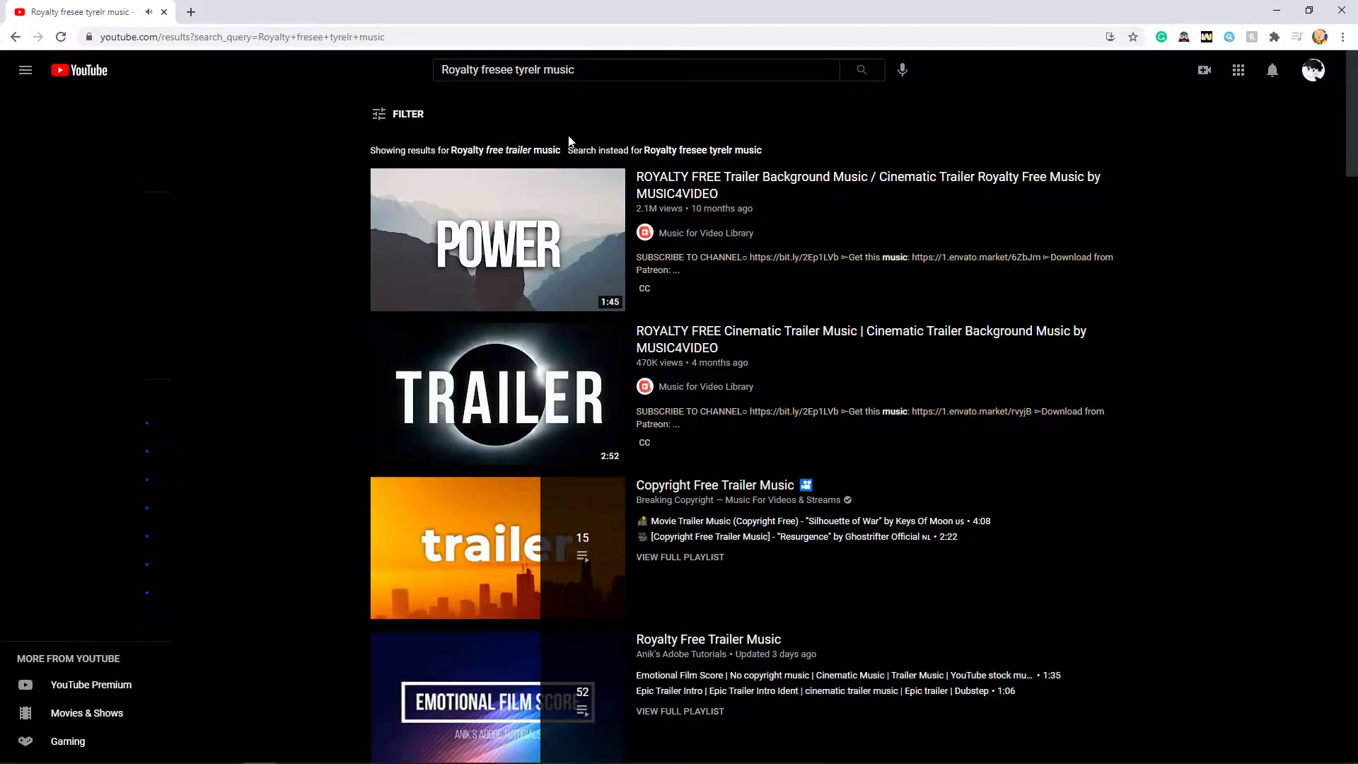
{"action": "mouse_move", "coordinate": [319, 226]}
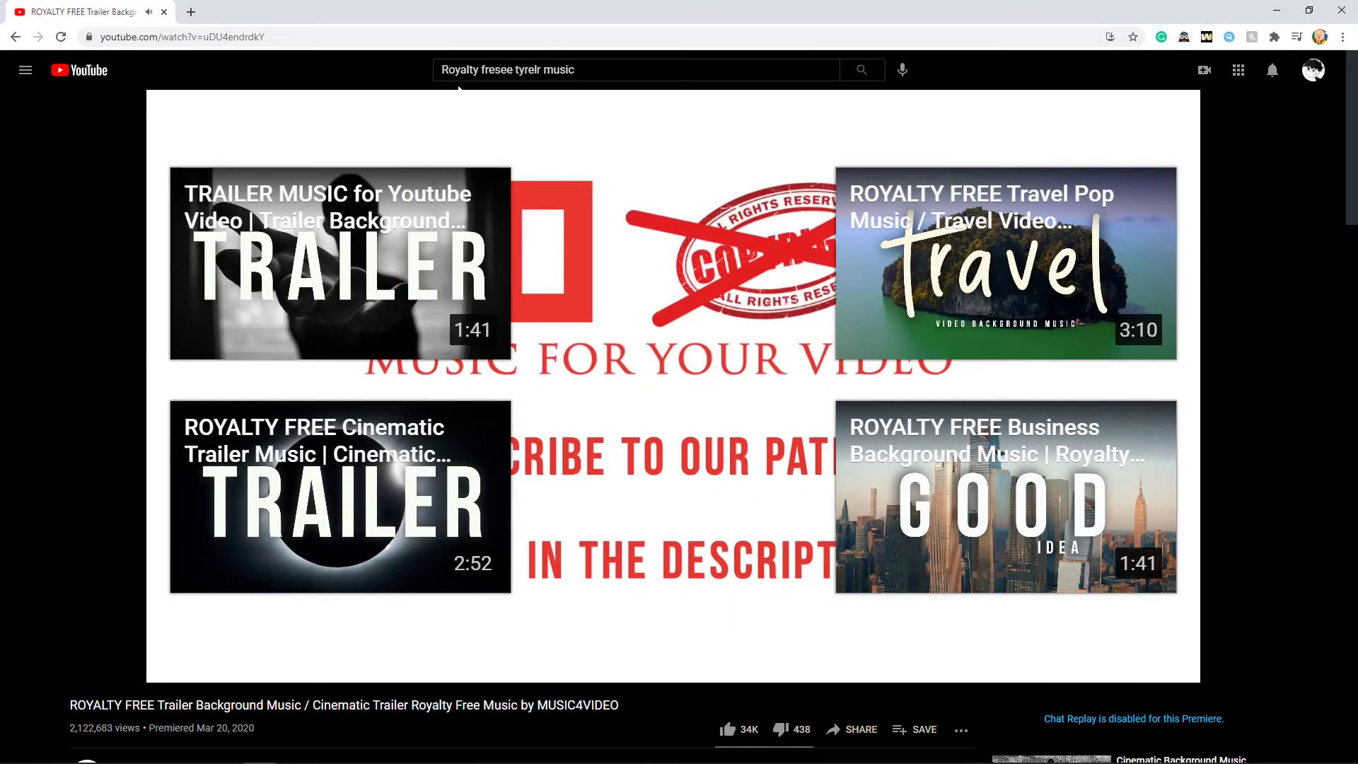
{"action": "mouse_move", "coordinate": [1009, 720]}
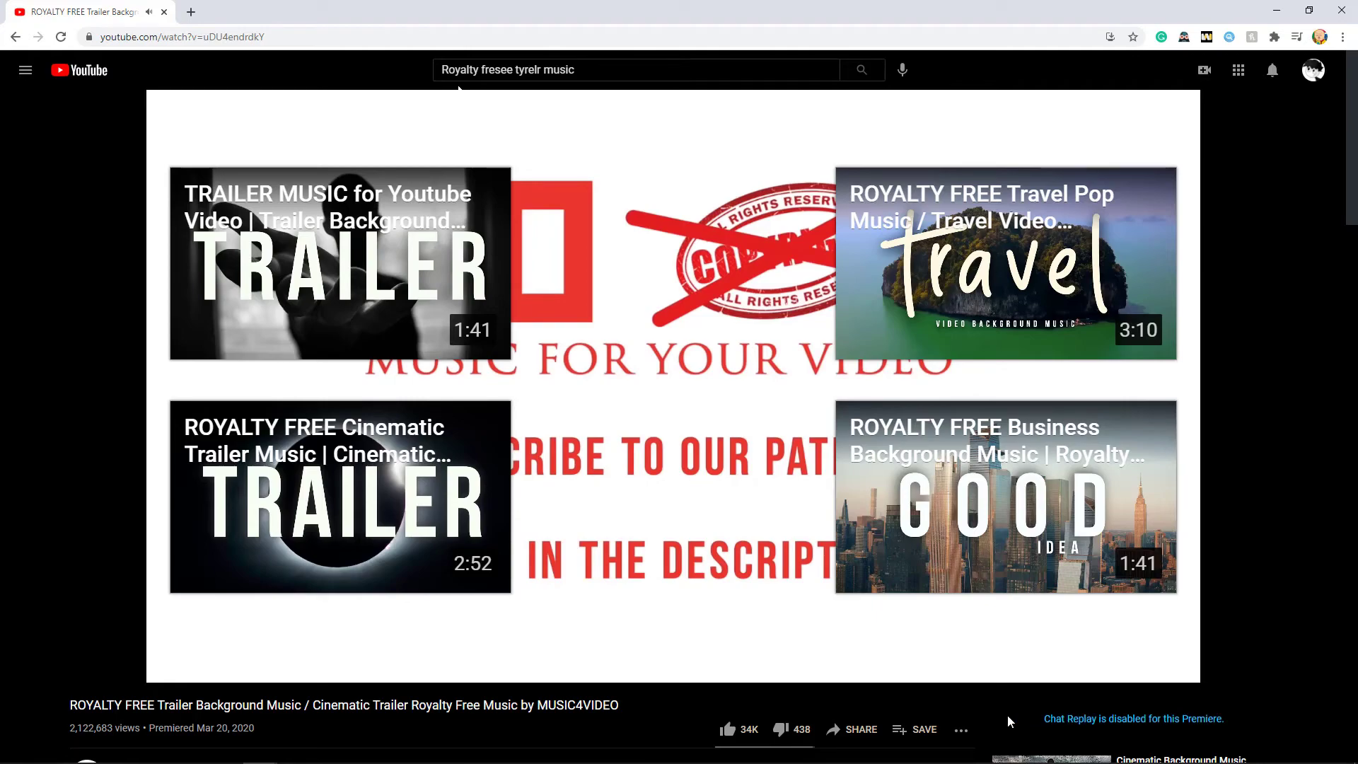
{"action": "mouse_move", "coordinate": [786, 708]}
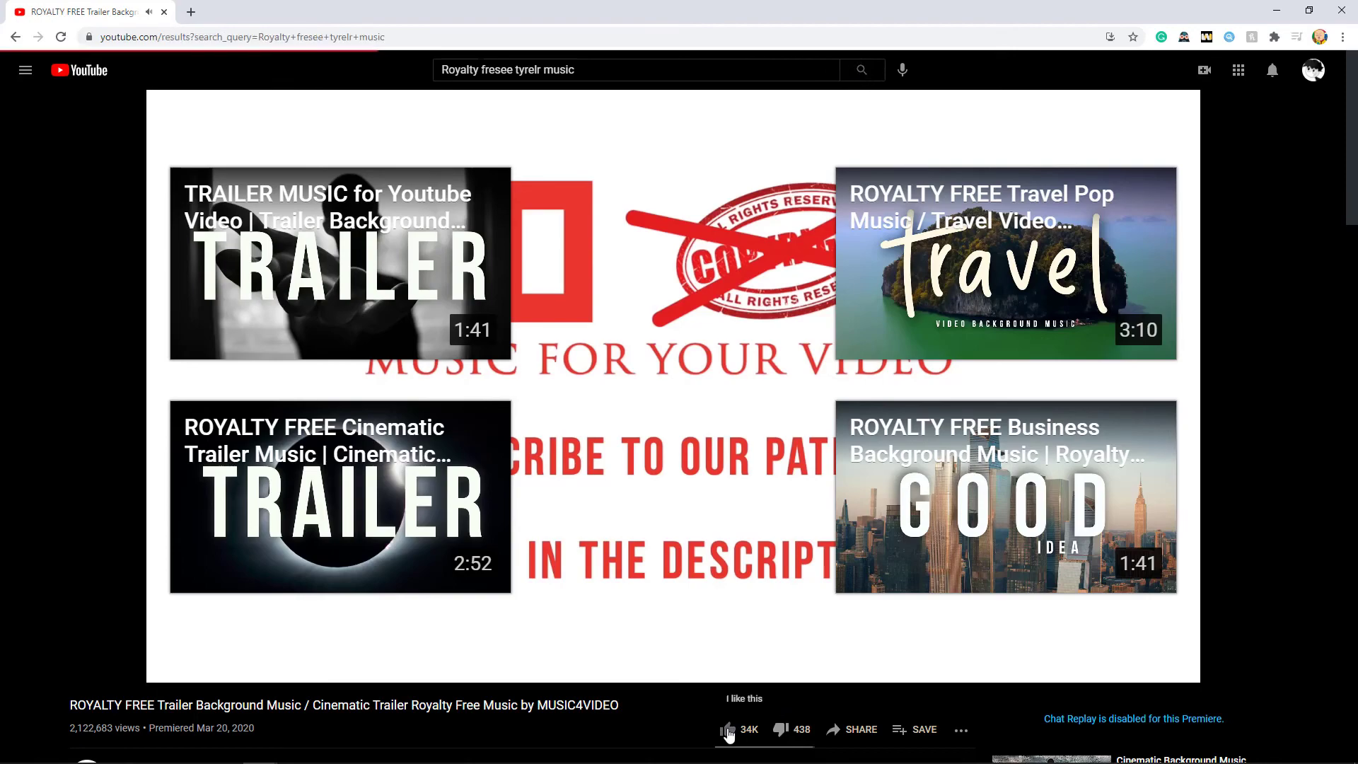
Like the MUSIC4VIDEO trailer music video so it lands in Liked videos
{"action": "left_click", "coordinate": [727, 730]}
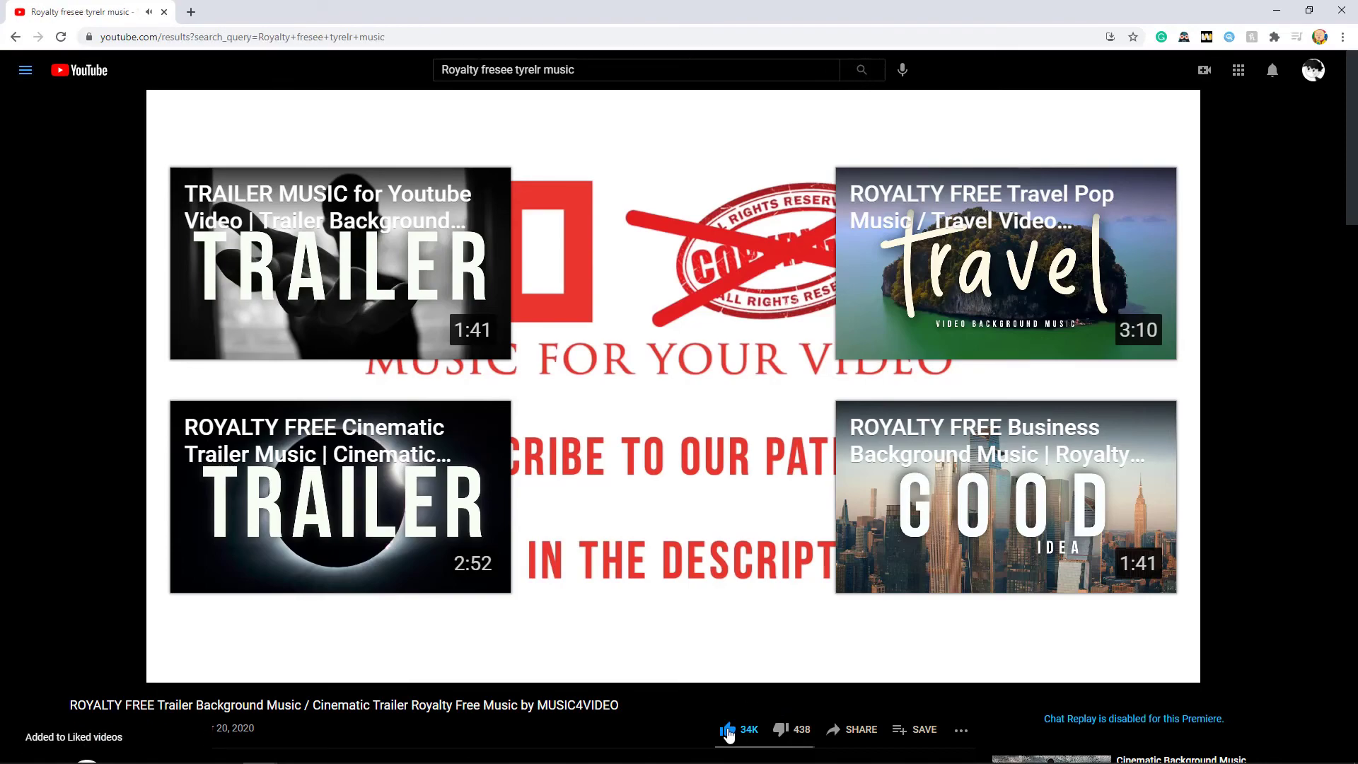